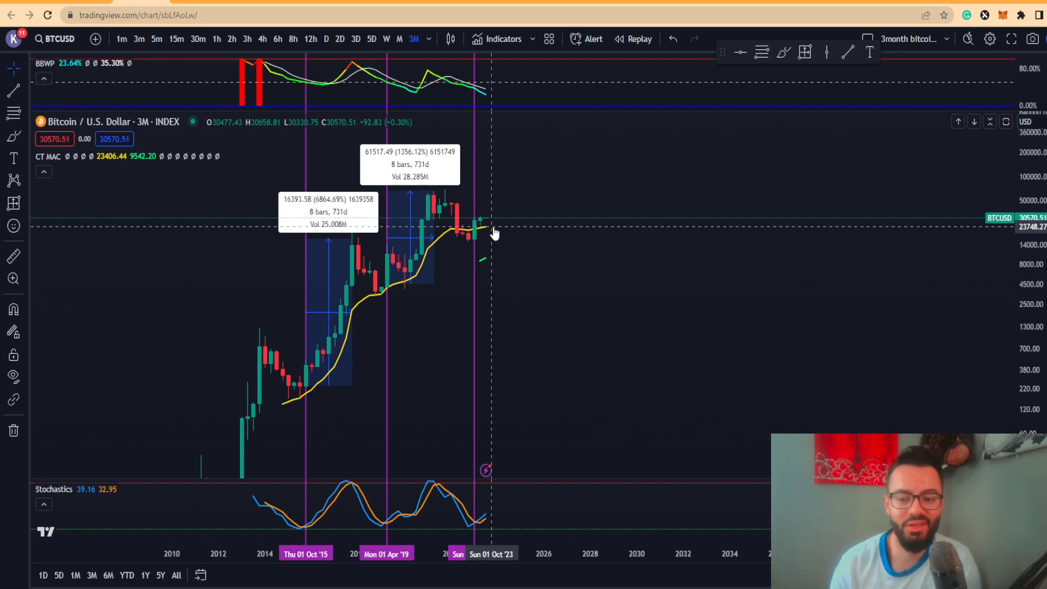
mouse_move(318, 377)
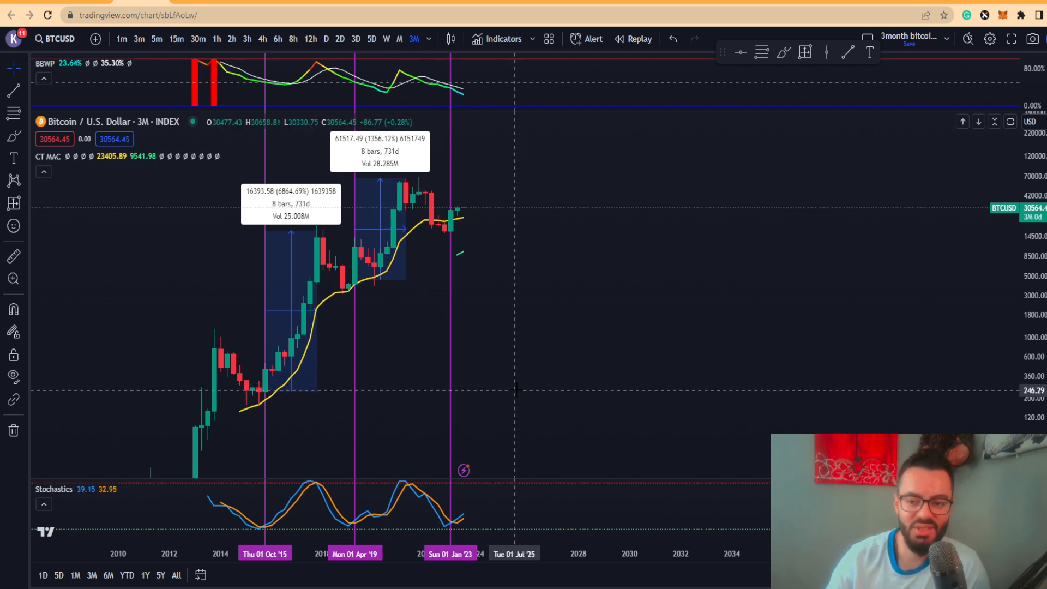
mouse_move(475, 387)
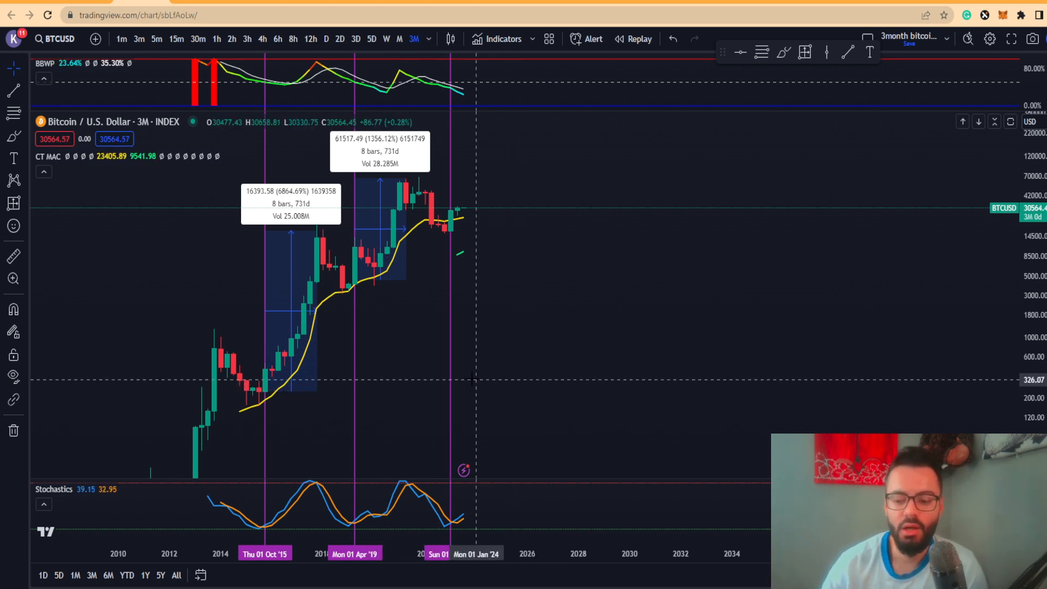
mouse_move(520, 349)
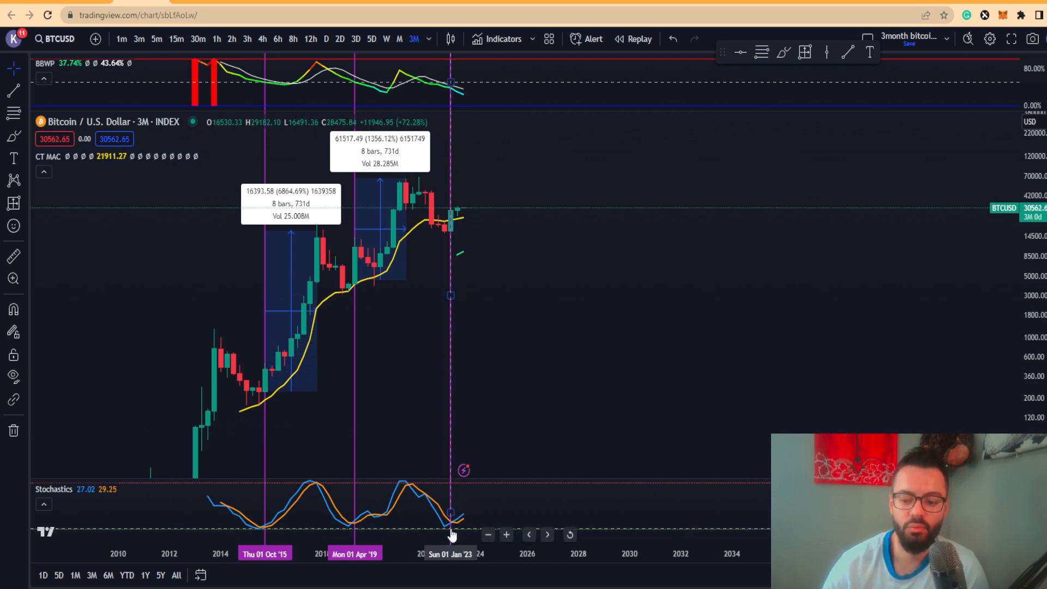
mouse_move(456, 520)
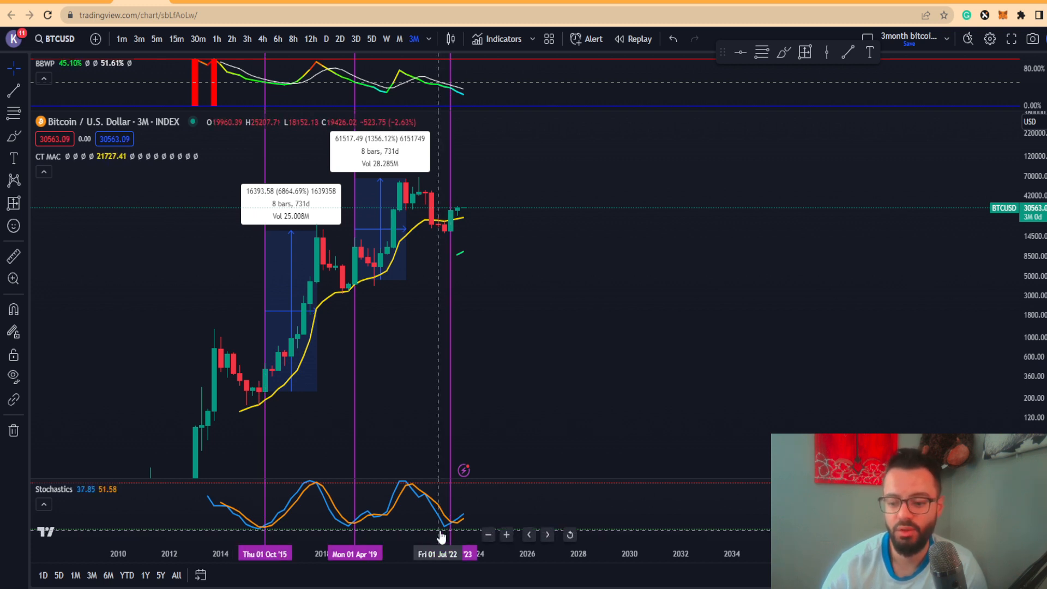
mouse_move(441, 536)
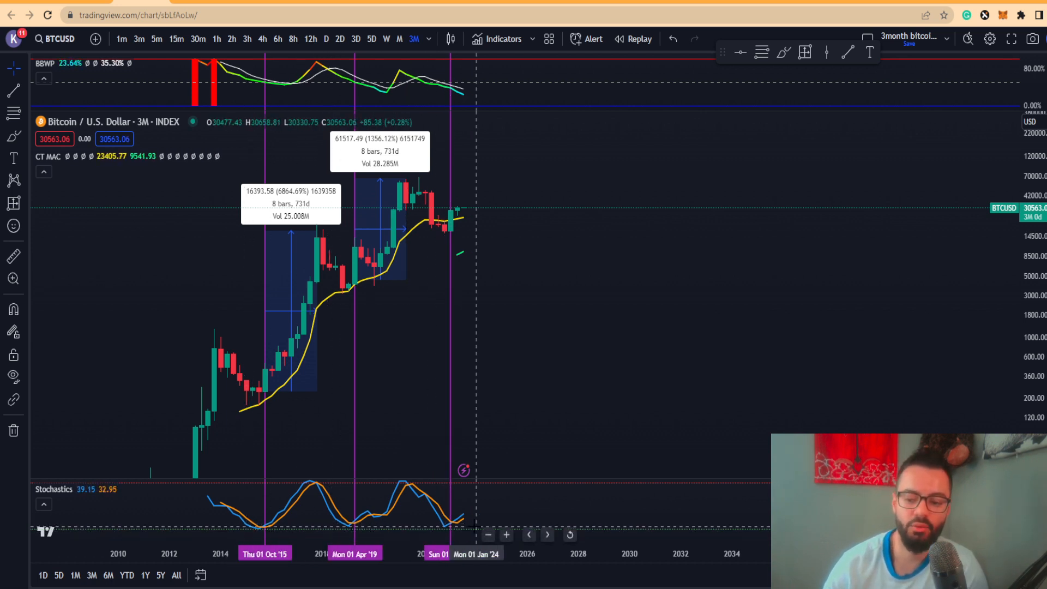
mouse_move(568, 308)
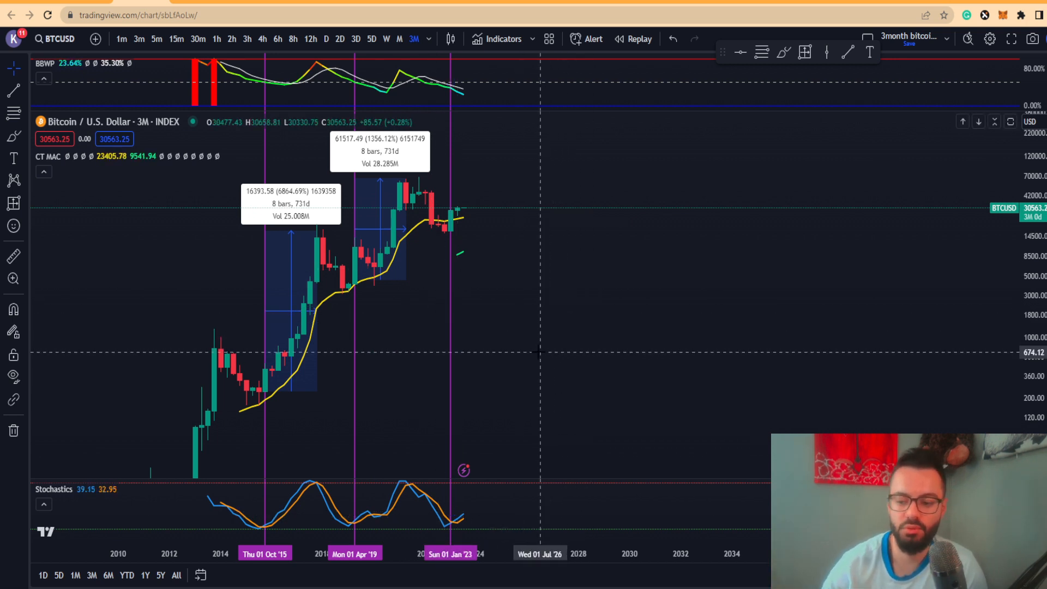
mouse_move(471, 310)
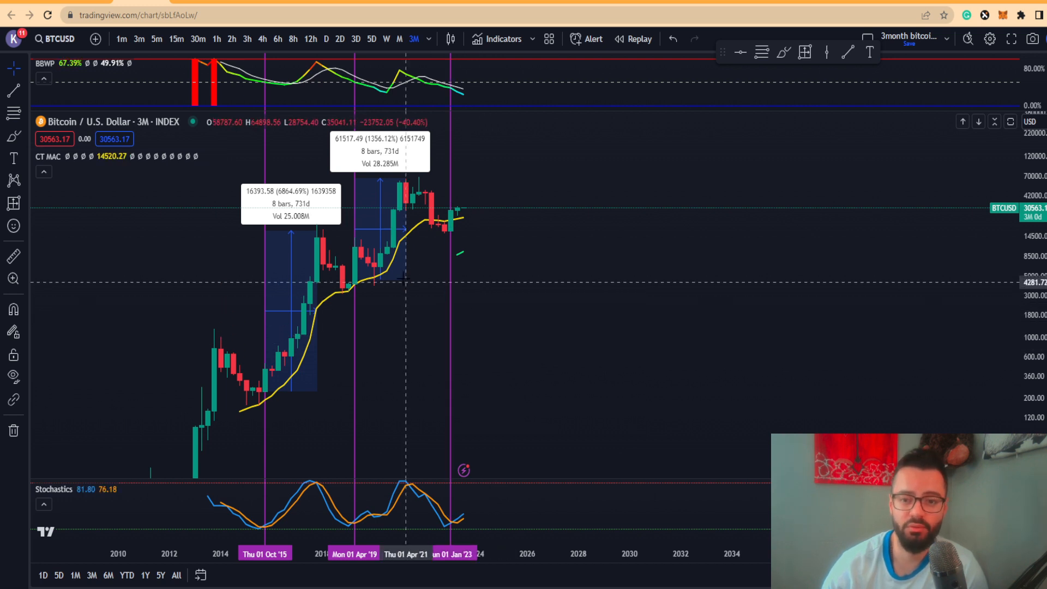
mouse_move(334, 181)
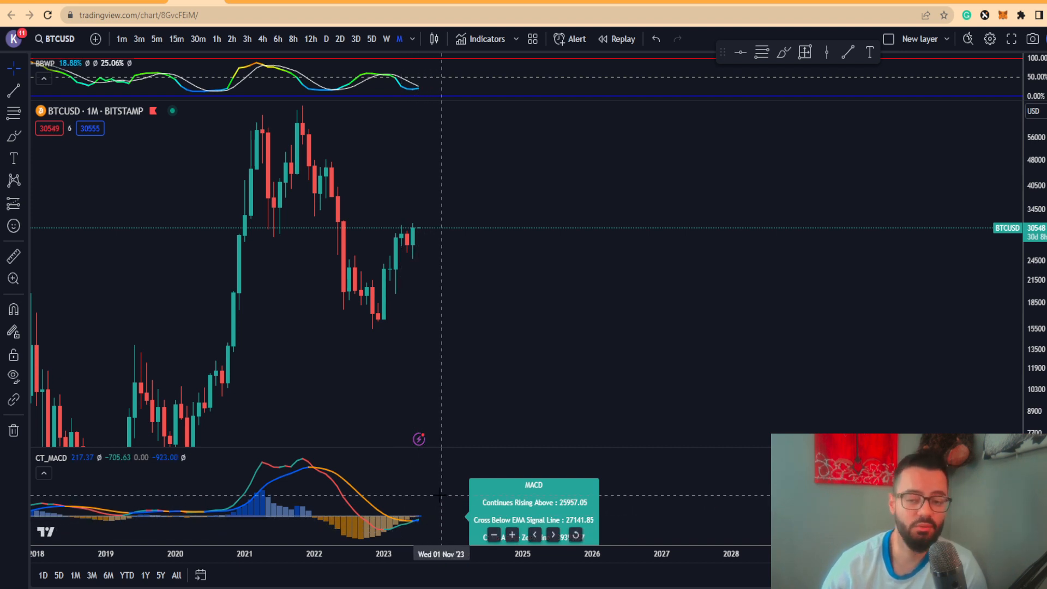
mouse_move(435, 496)
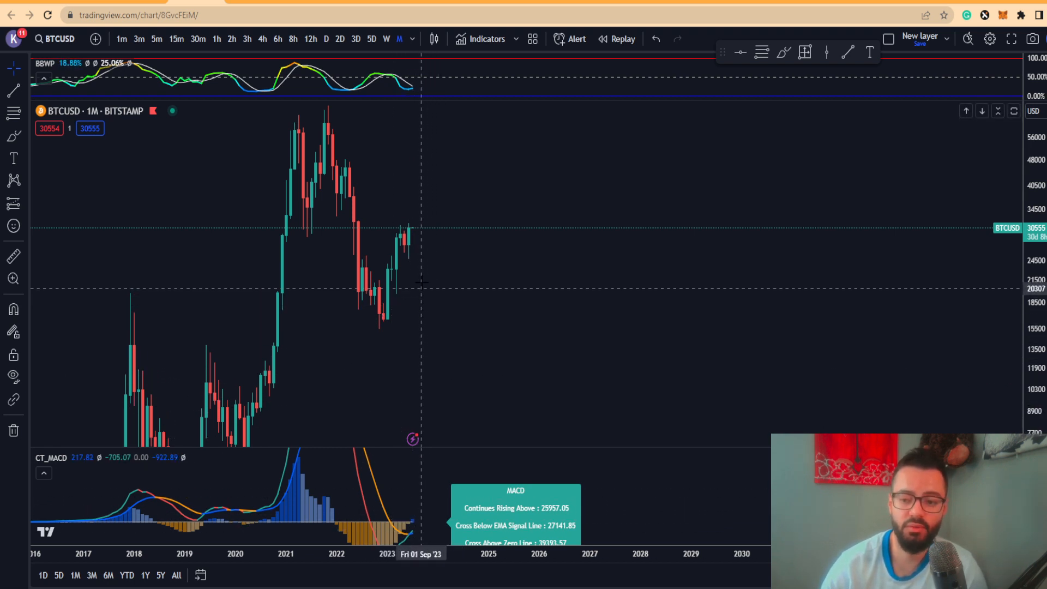
mouse_move(408, 242)
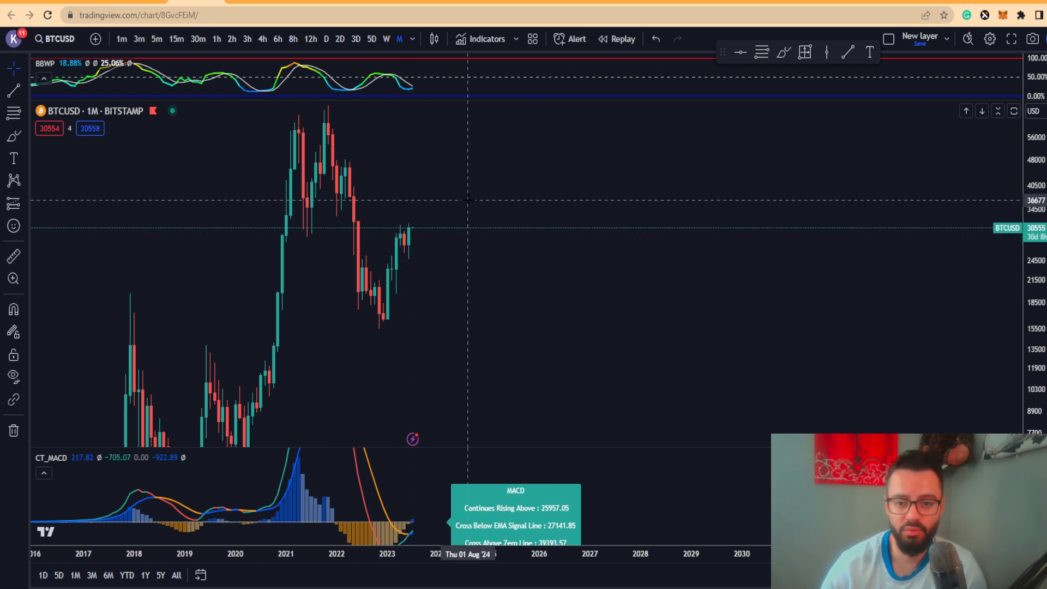
mouse_move(457, 236)
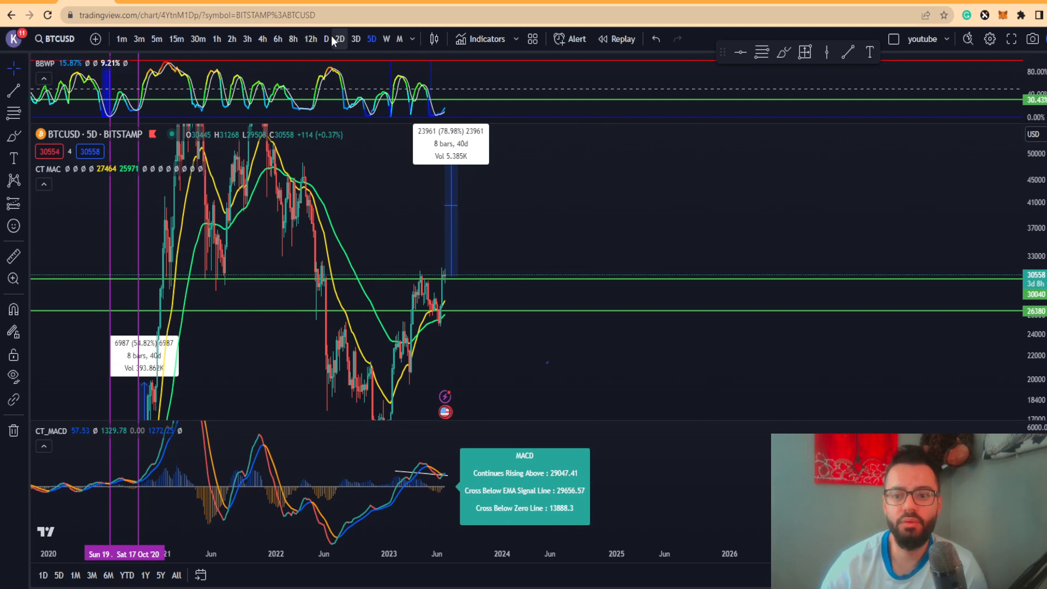
Switch the Bitstamp Bitcoin chart to daily and review its MACD lower-highs trendline.
click(326, 38)
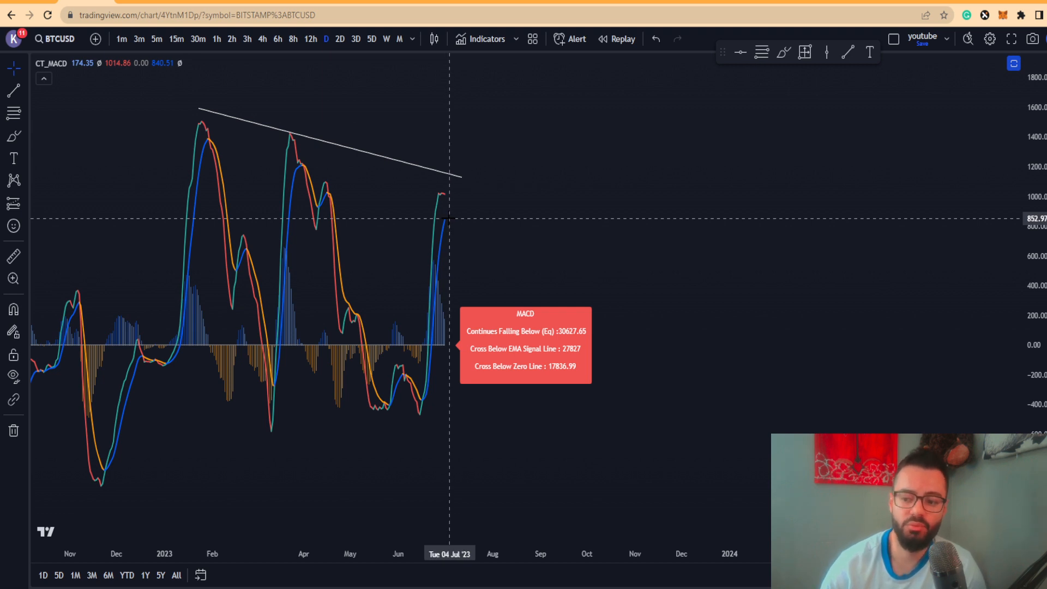
mouse_move(449, 215)
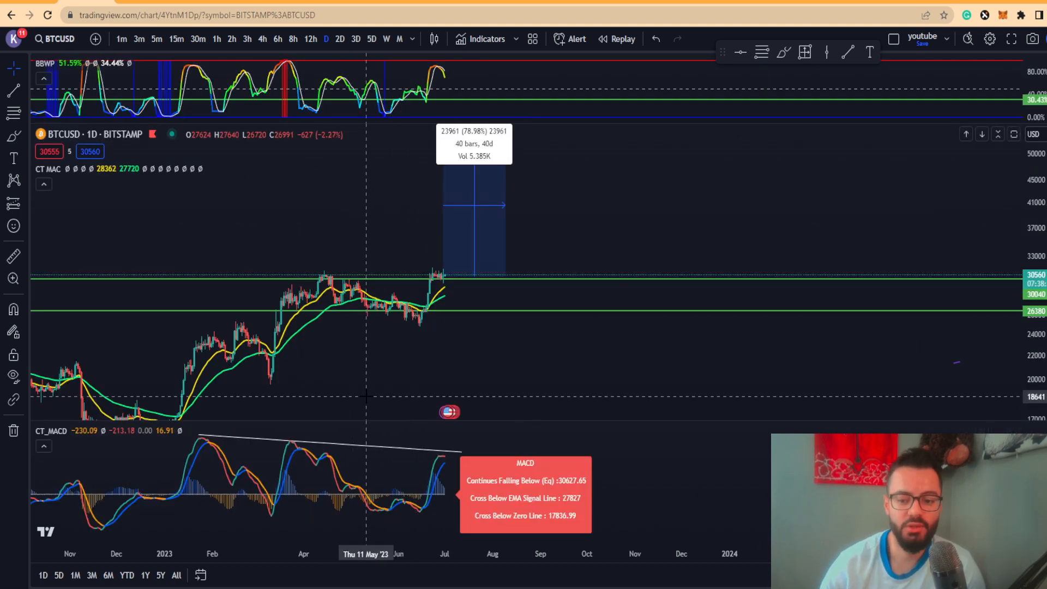
mouse_move(365, 383)
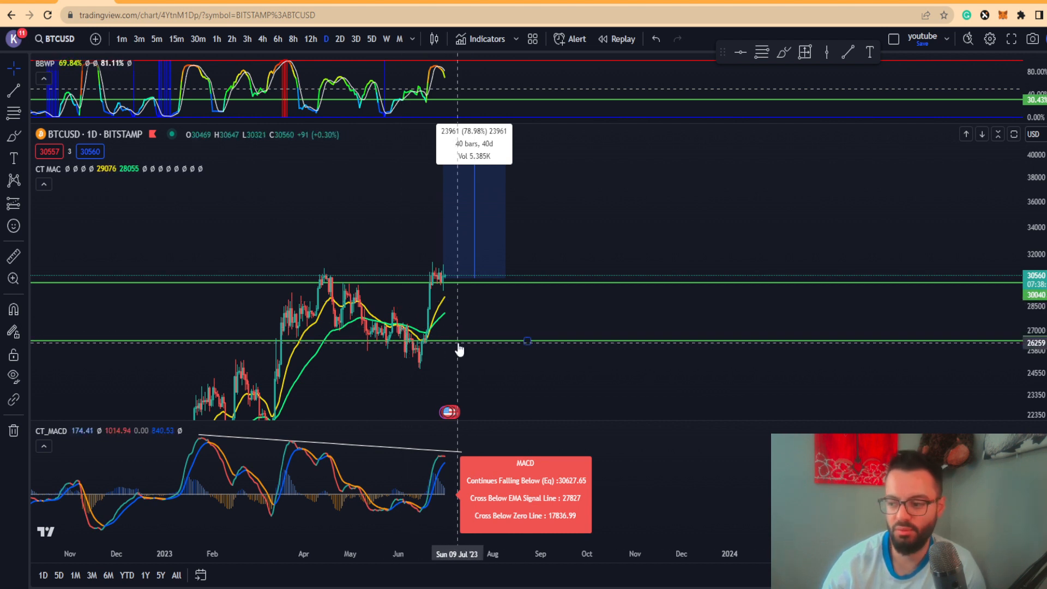
mouse_move(461, 311)
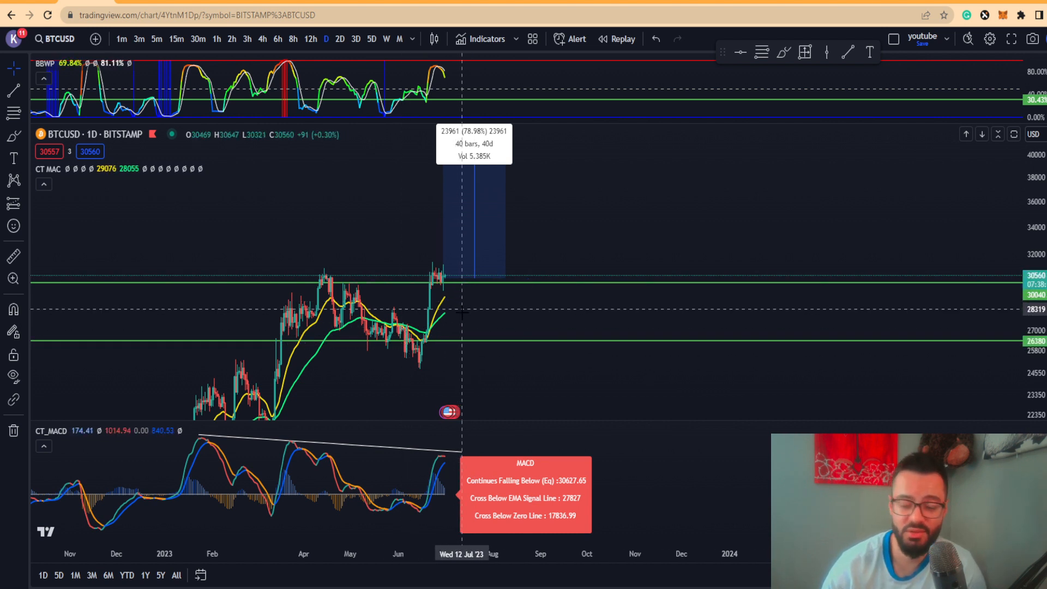
mouse_move(621, 444)
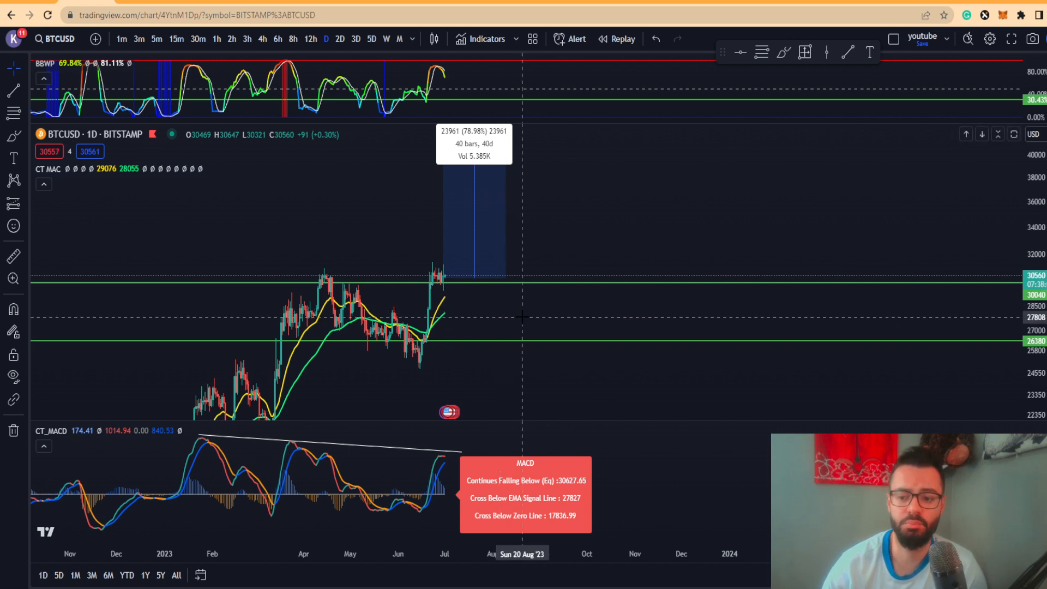
mouse_move(454, 331)
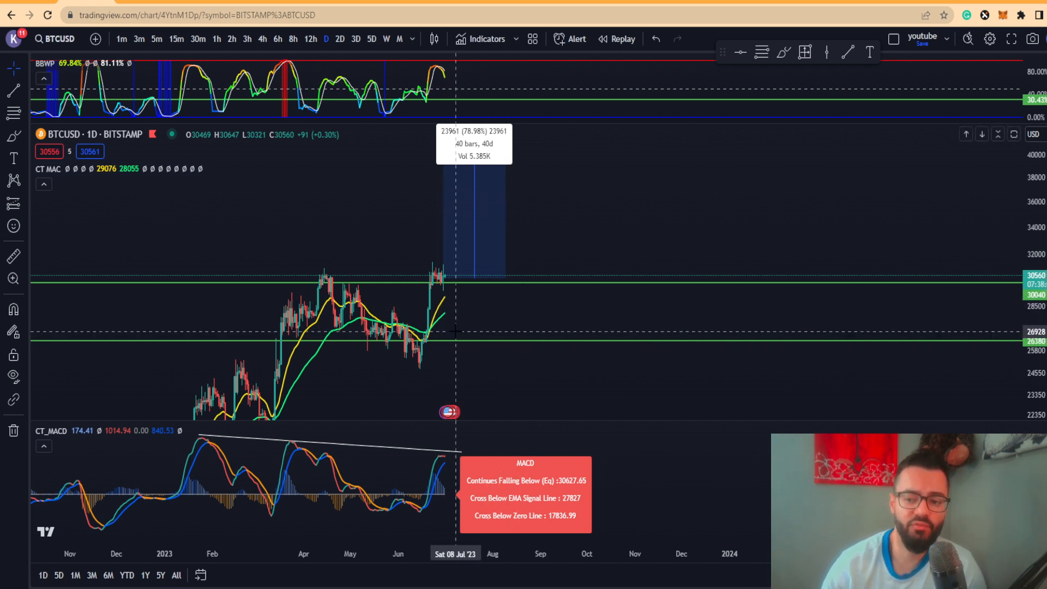
mouse_move(466, 340)
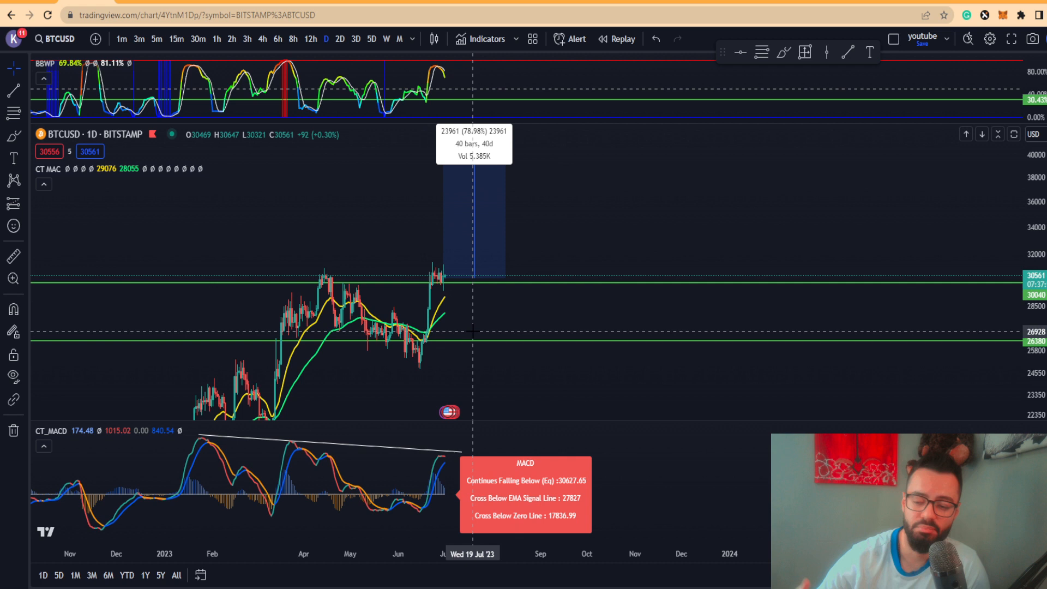
mouse_move(459, 333)
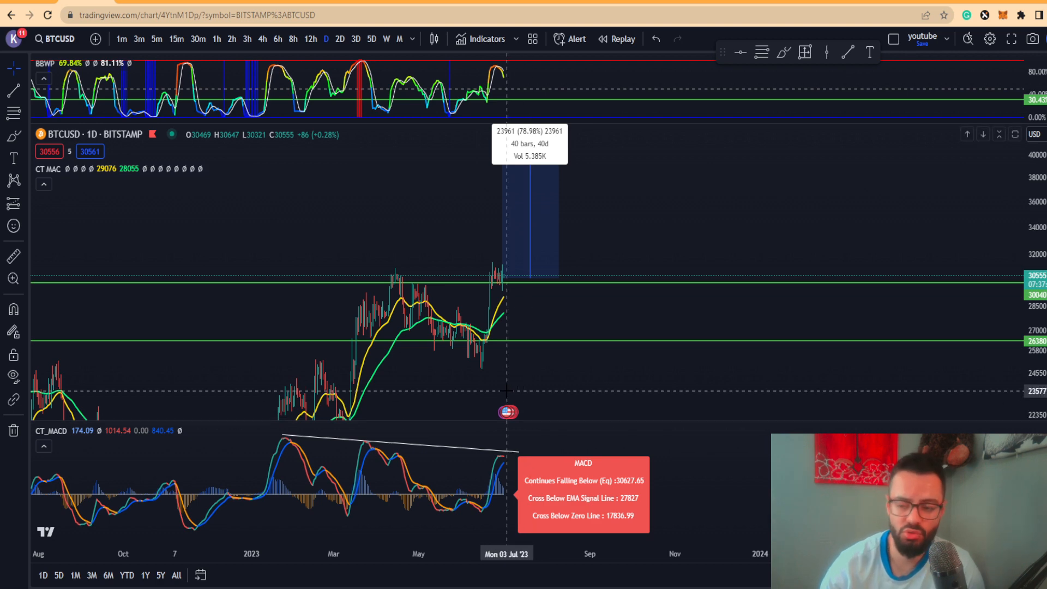
mouse_move(470, 348)
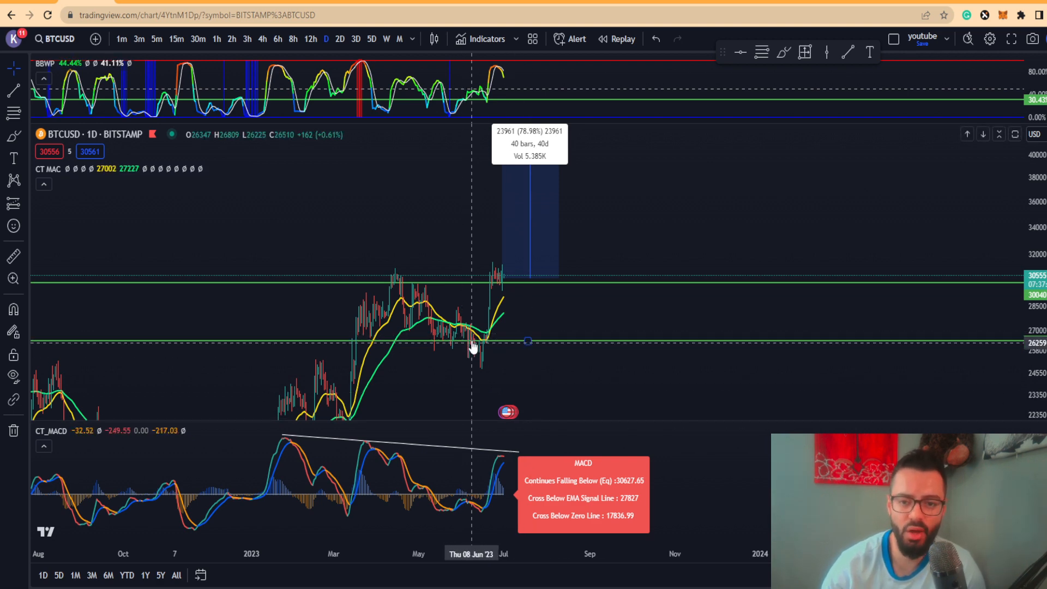
click(372, 38)
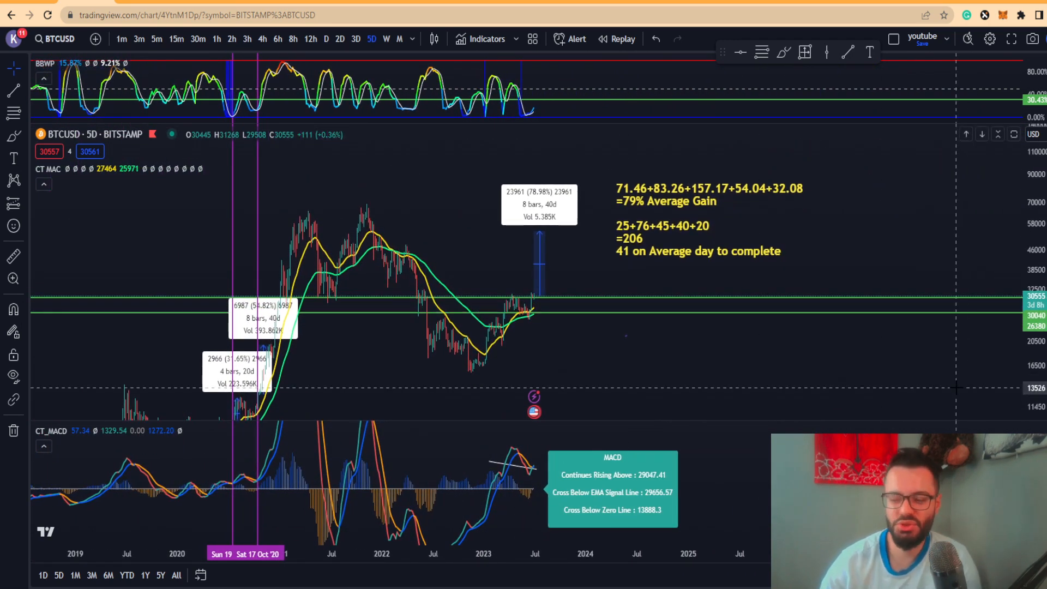
mouse_move(697, 260)
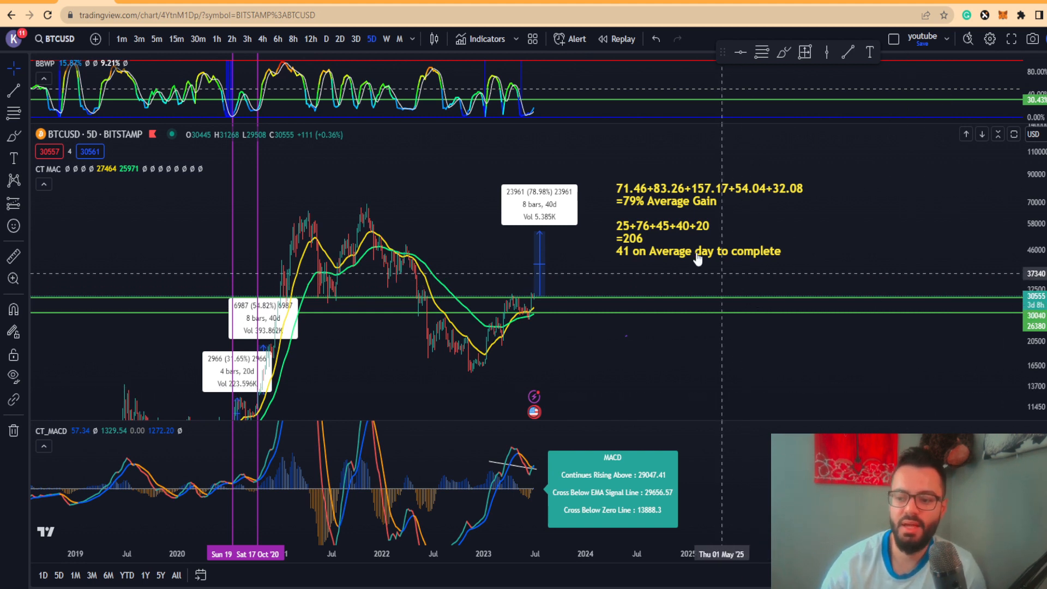
mouse_move(634, 215)
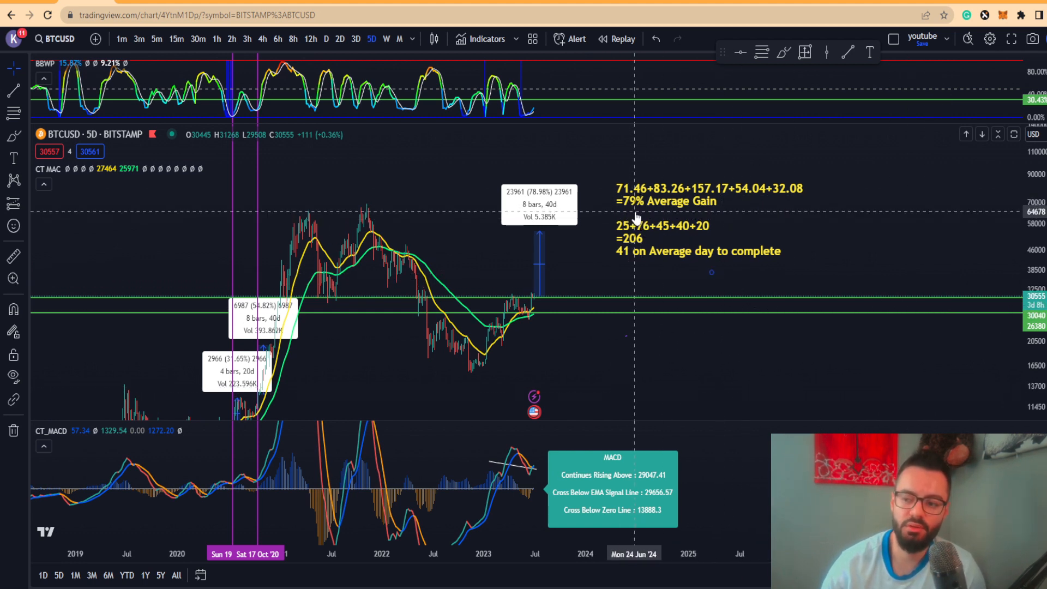
mouse_move(627, 269)
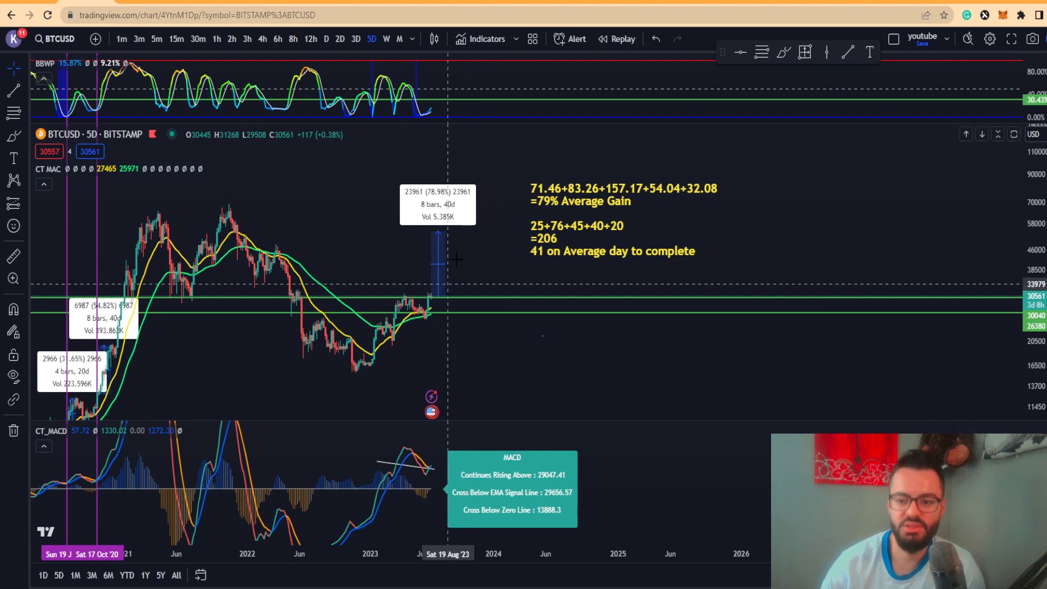
mouse_move(454, 273)
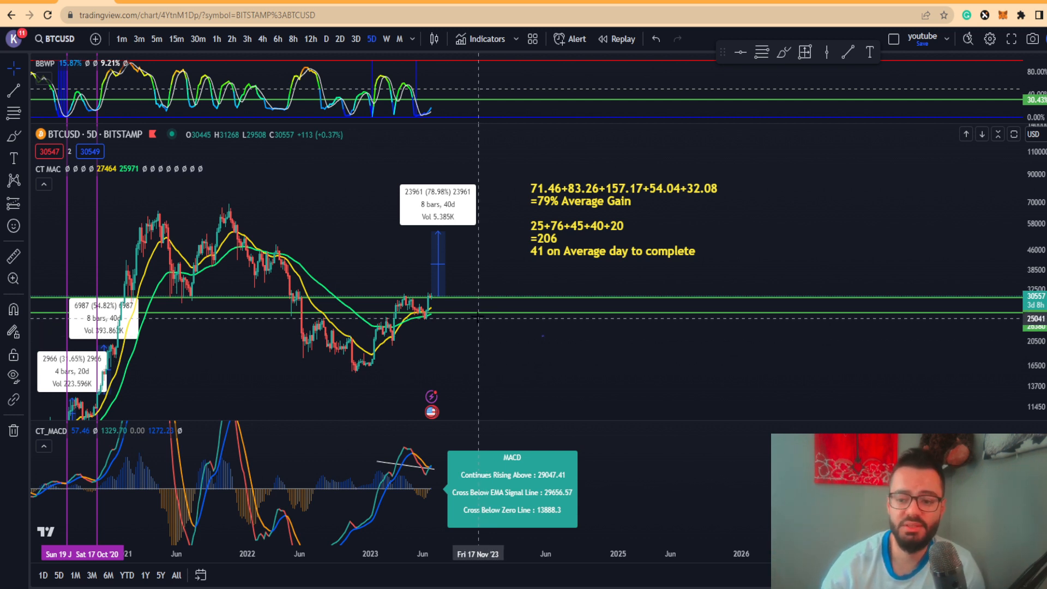
mouse_move(700, 202)
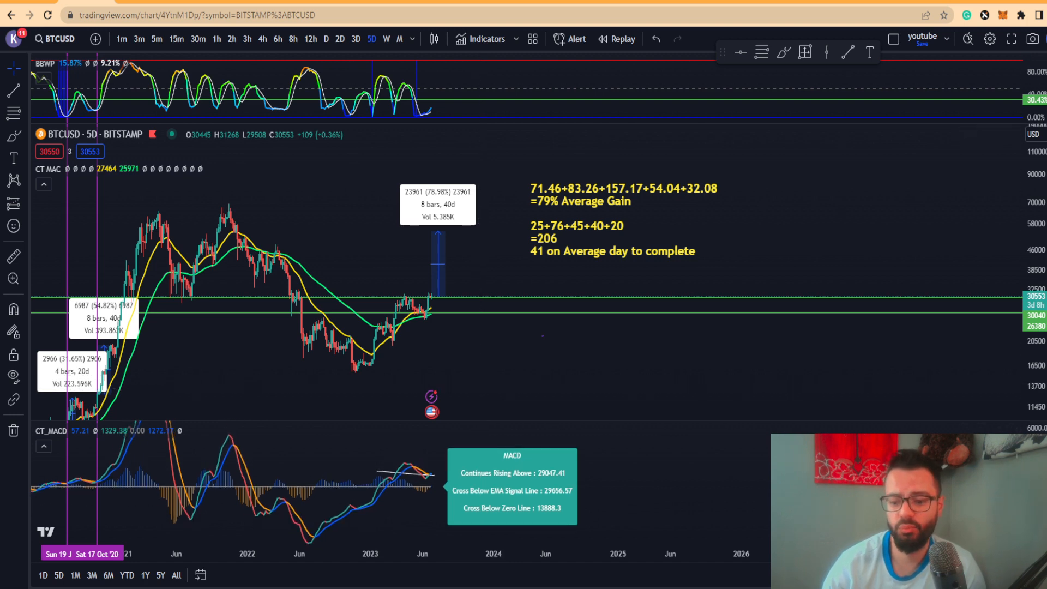
mouse_move(314, 95)
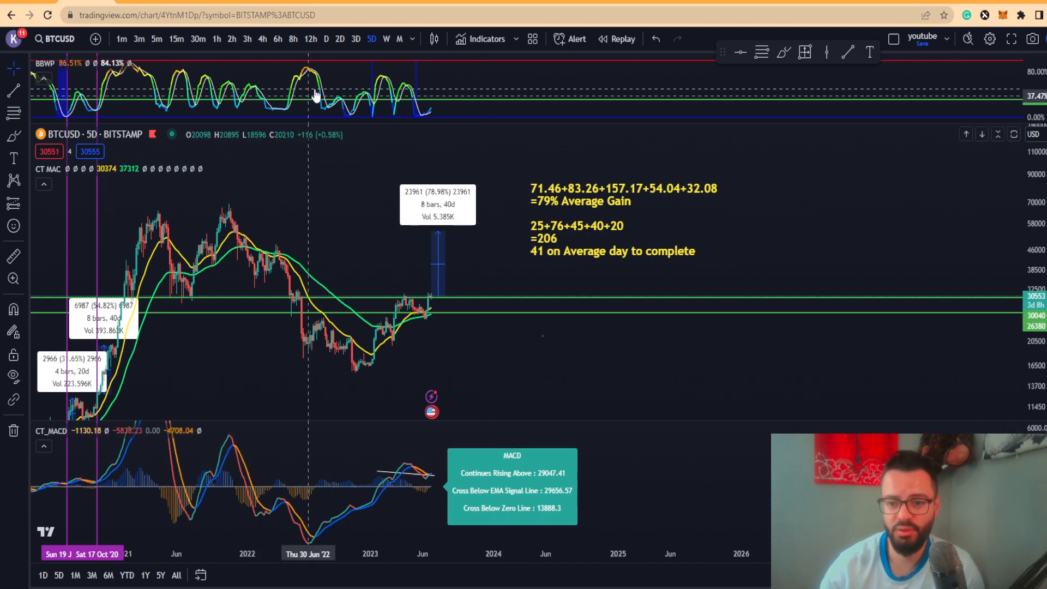
Change the Bitcoin chart to the 1D timeframe to view the 79% measured move.
click(325, 38)
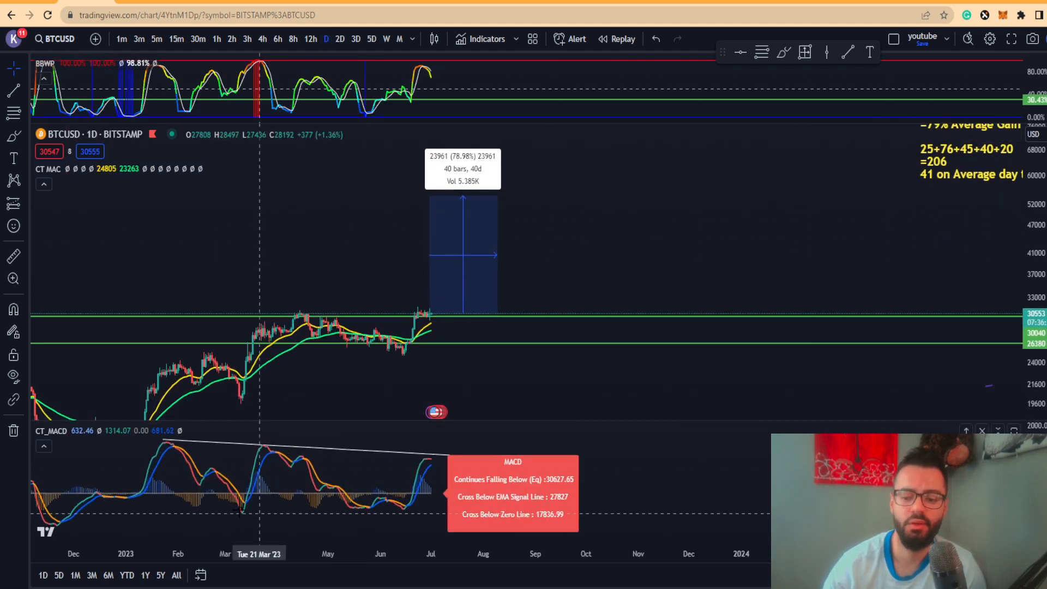
mouse_move(446, 494)
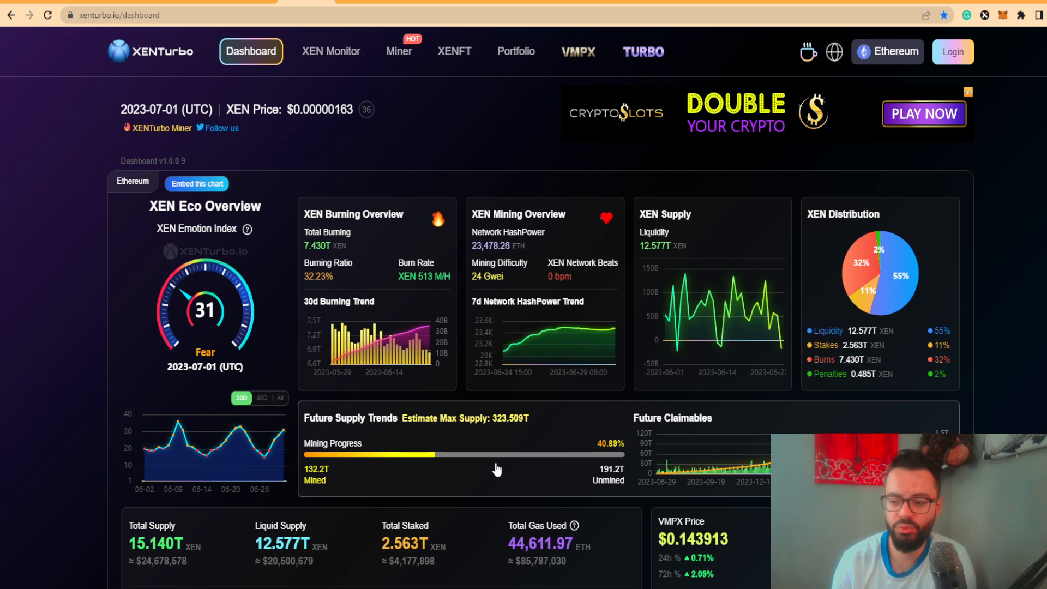
scroll(down, 3)
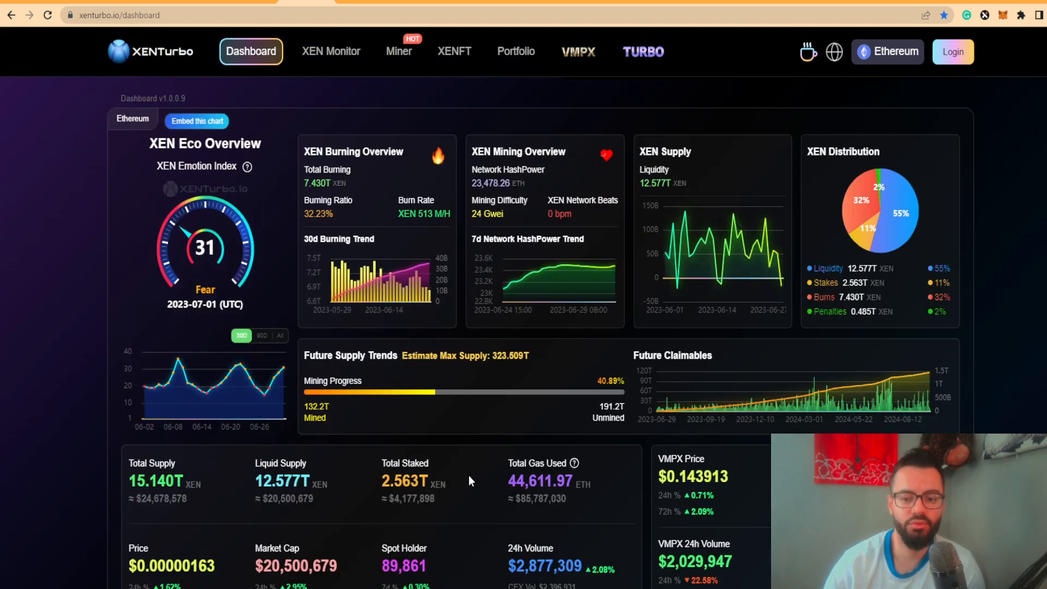
mouse_move(513, 442)
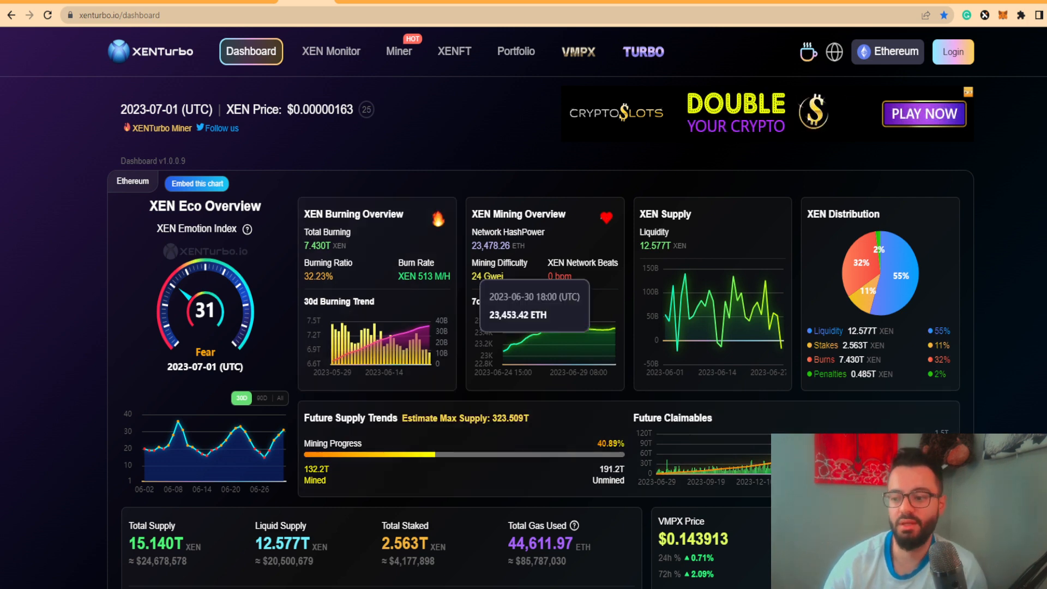
scroll(down, 3)
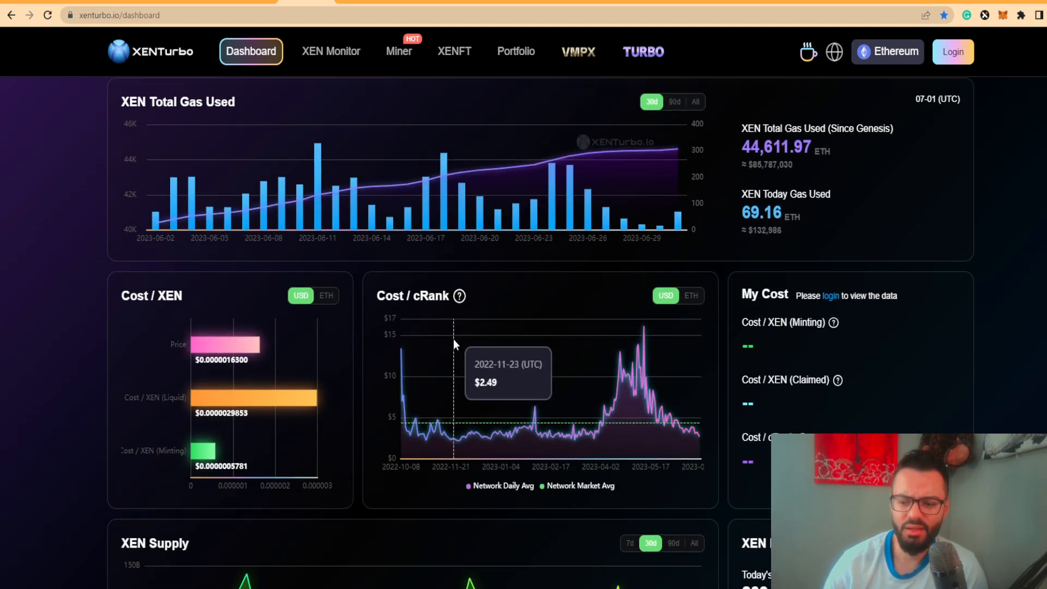
scroll(down, 3)
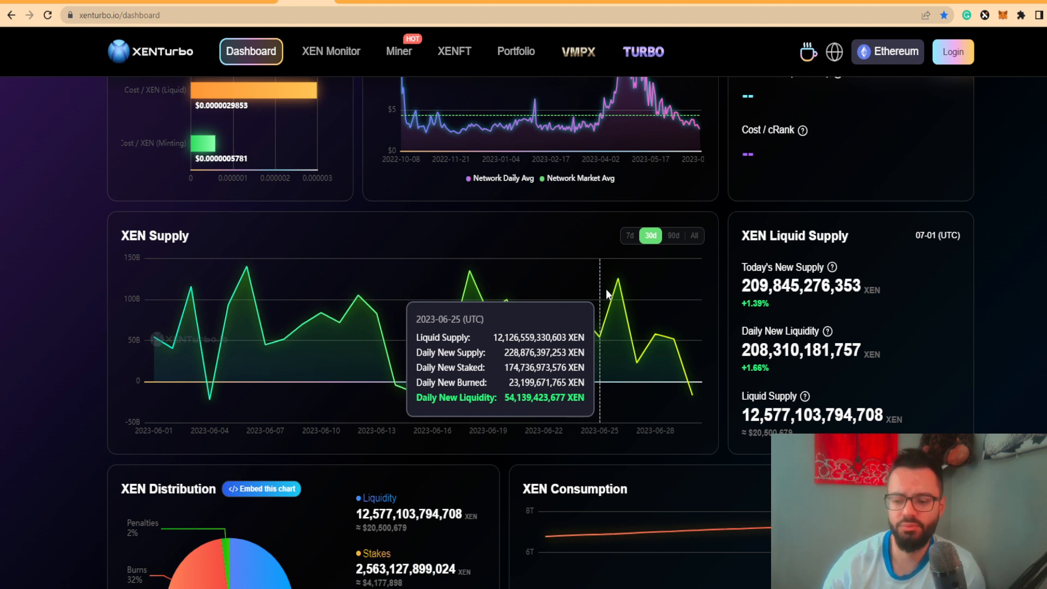
mouse_move(691, 401)
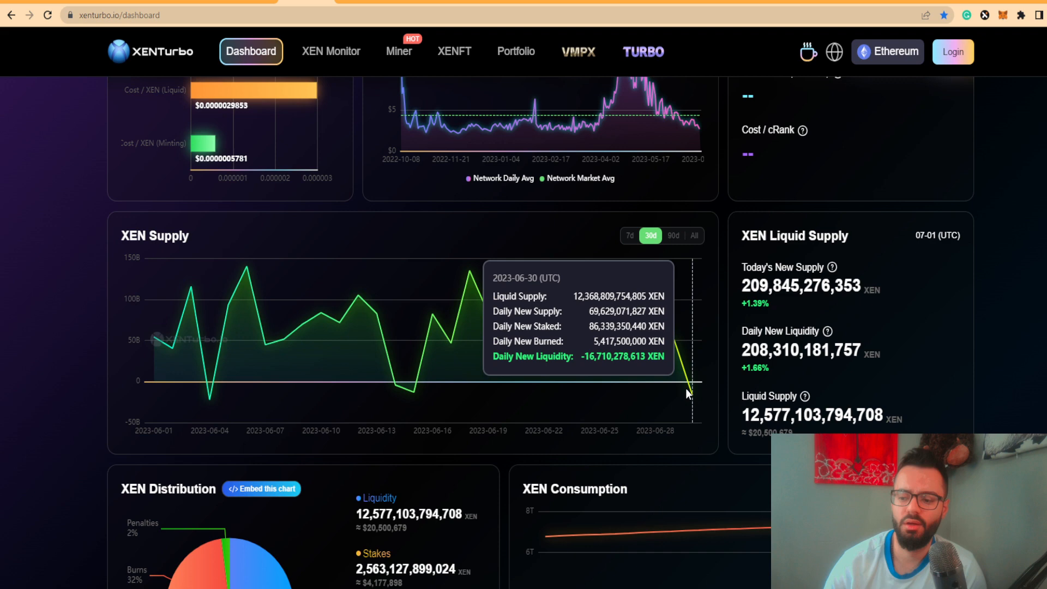
mouse_move(690, 398)
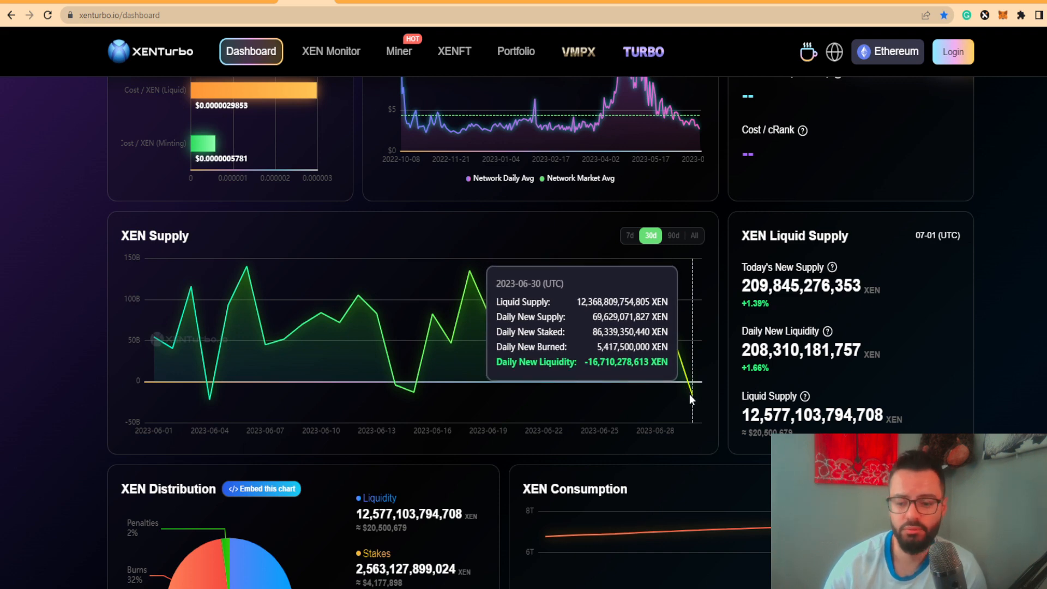
scroll(down, 3)
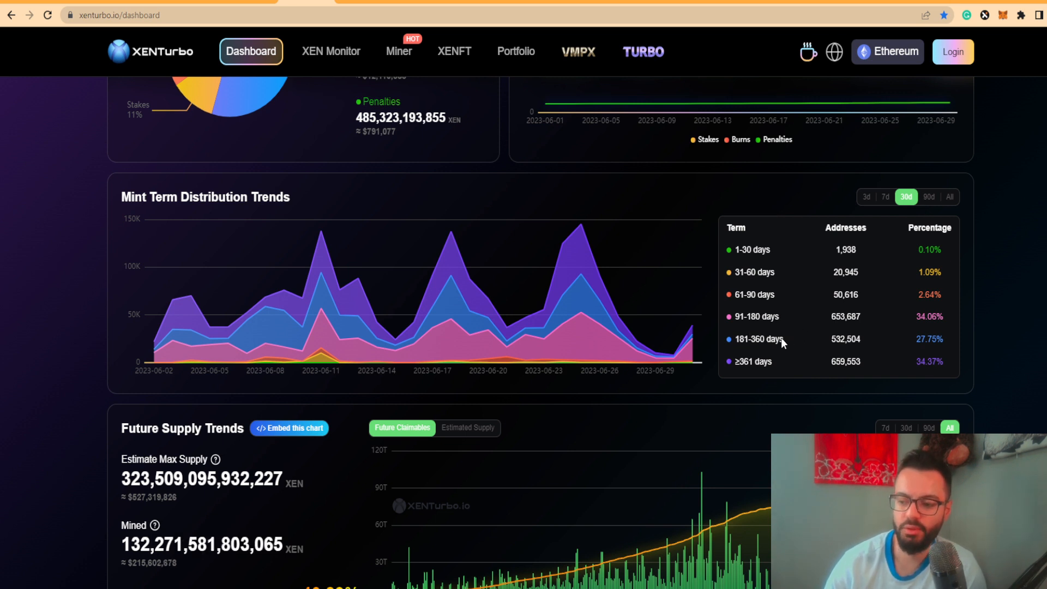
mouse_move(845, 384)
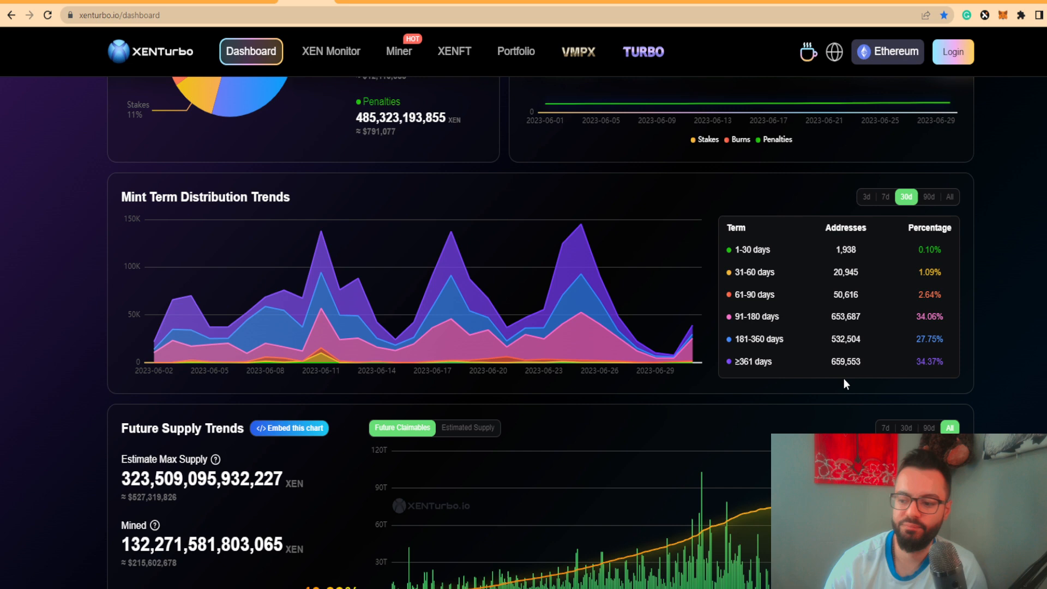
scroll(down, 3)
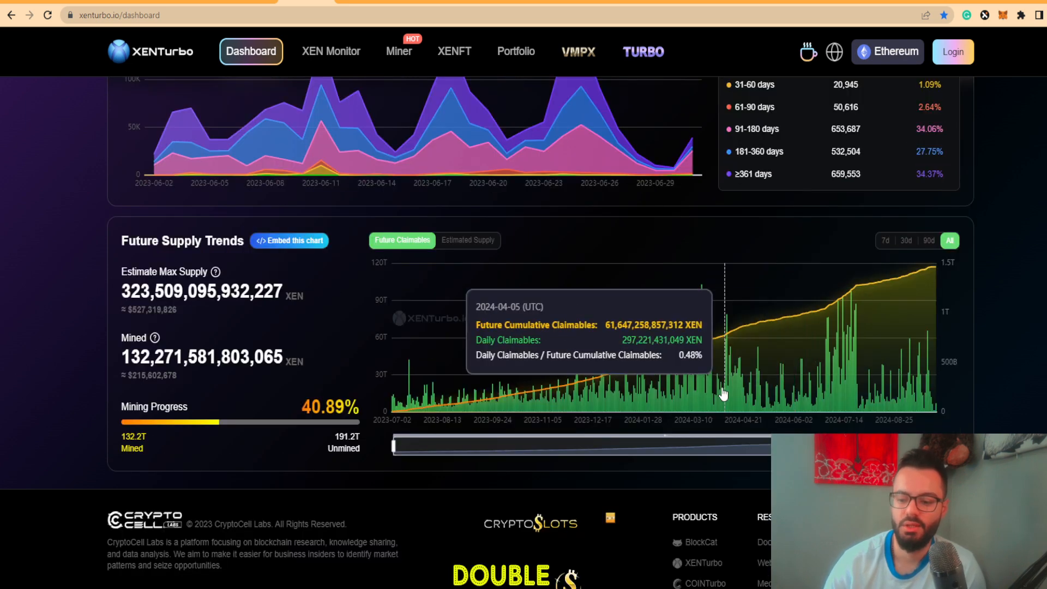
scroll(up, 3)
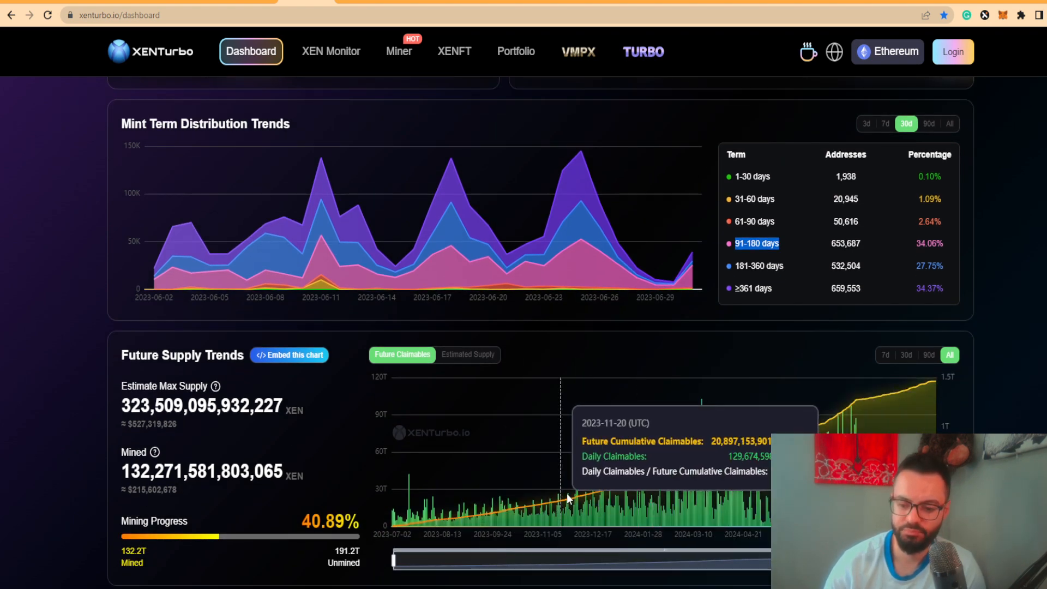
mouse_move(674, 511)
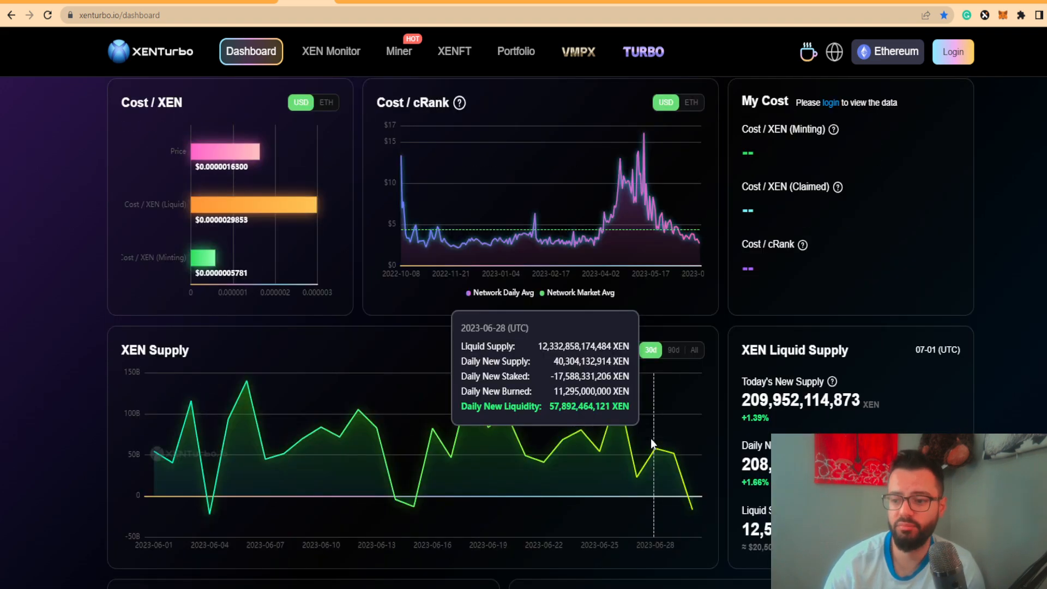
scroll(down, 3)
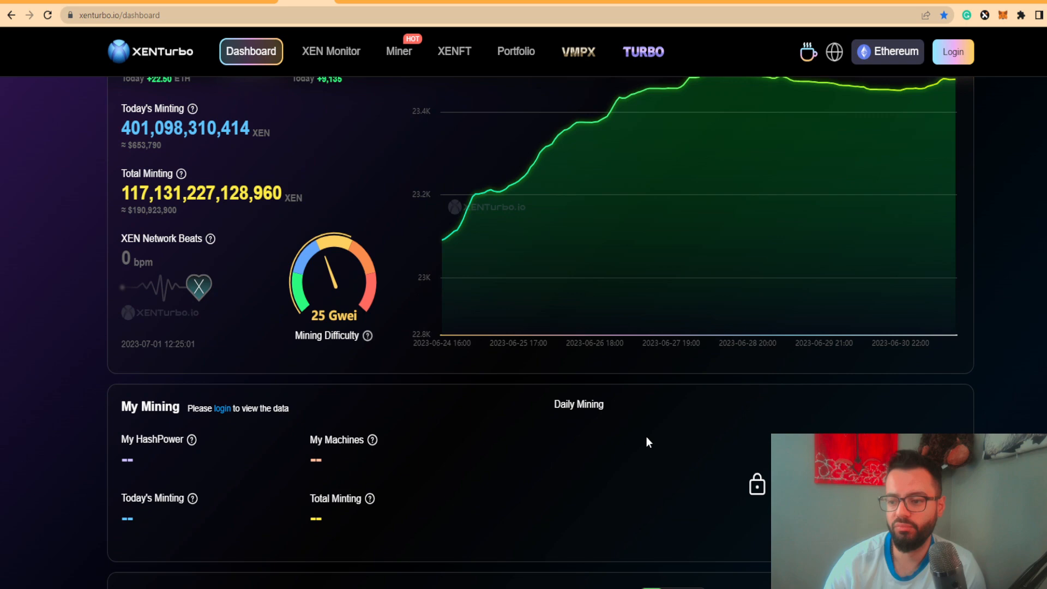
scroll(down, 3)
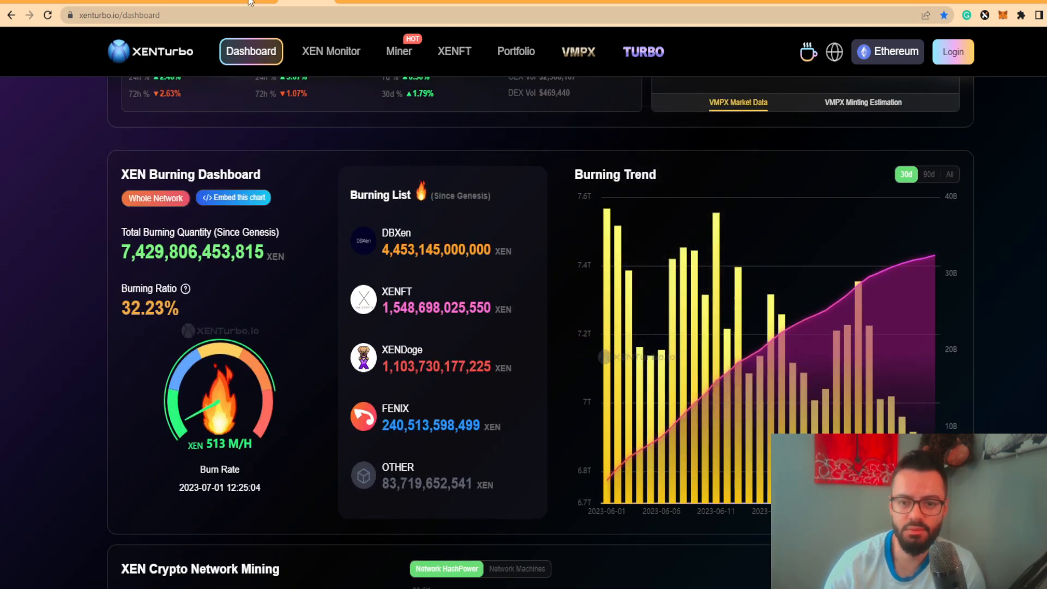
scroll(up, 3)
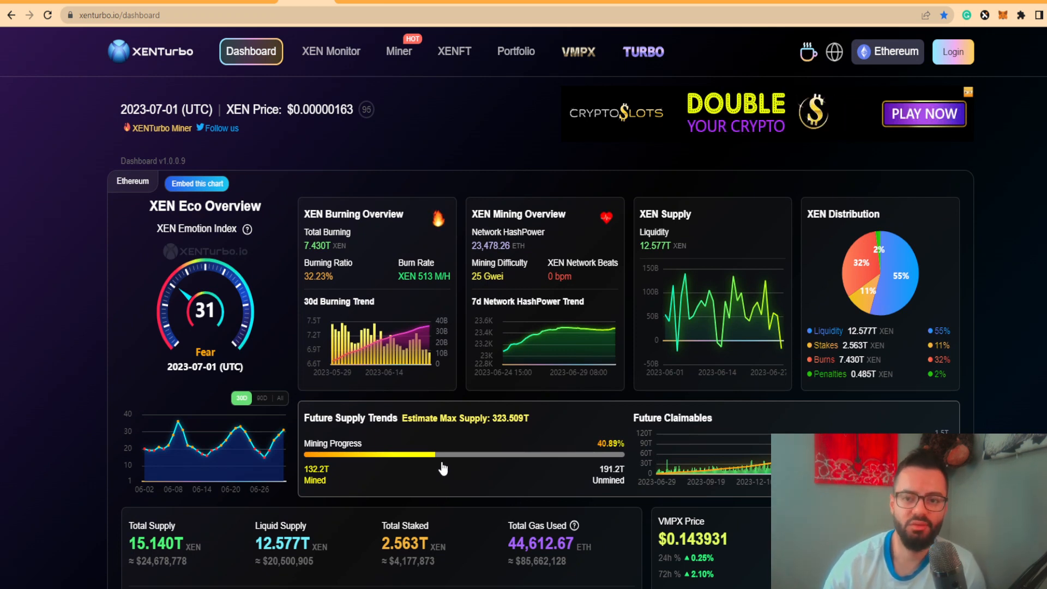
scroll(down, 3)
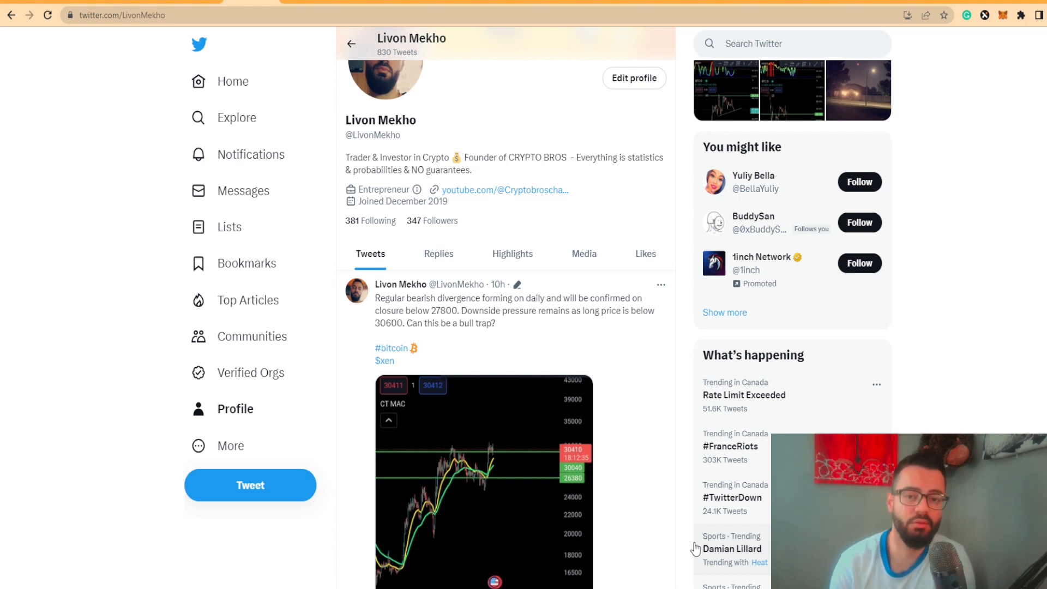
scroll(down, 3)
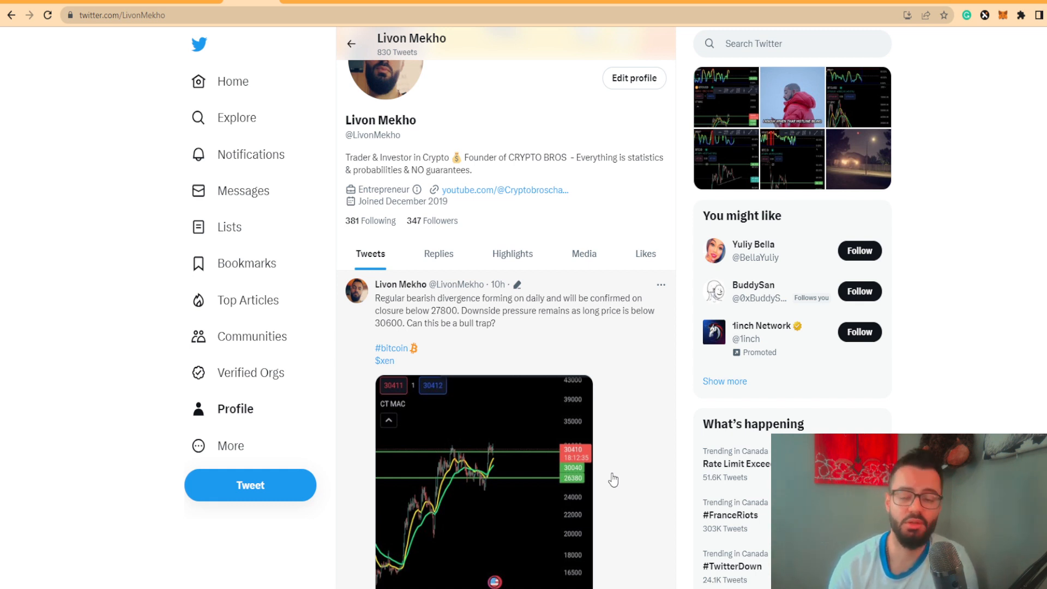
mouse_move(318, 508)
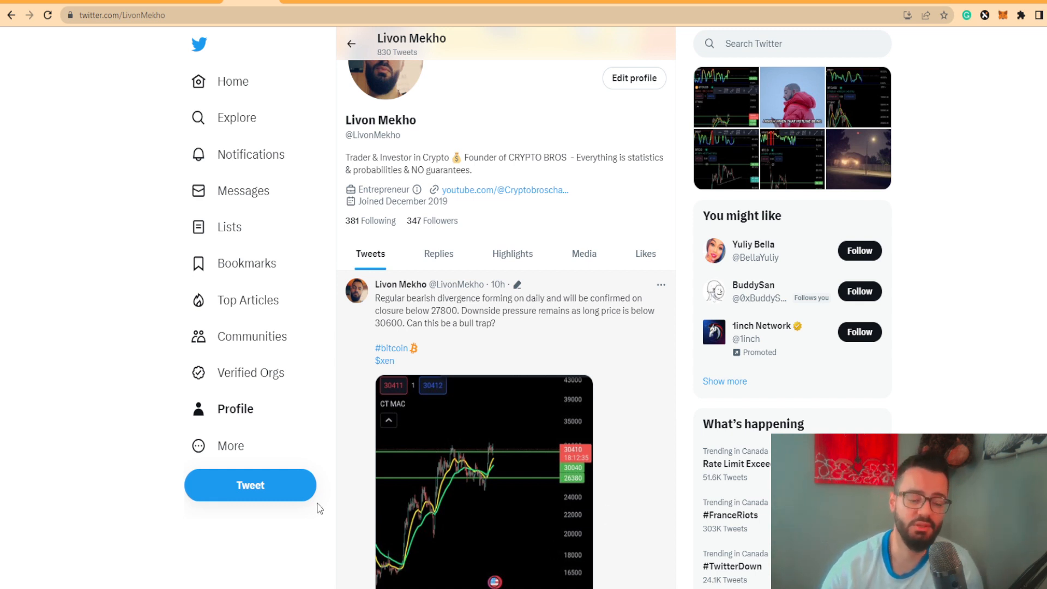